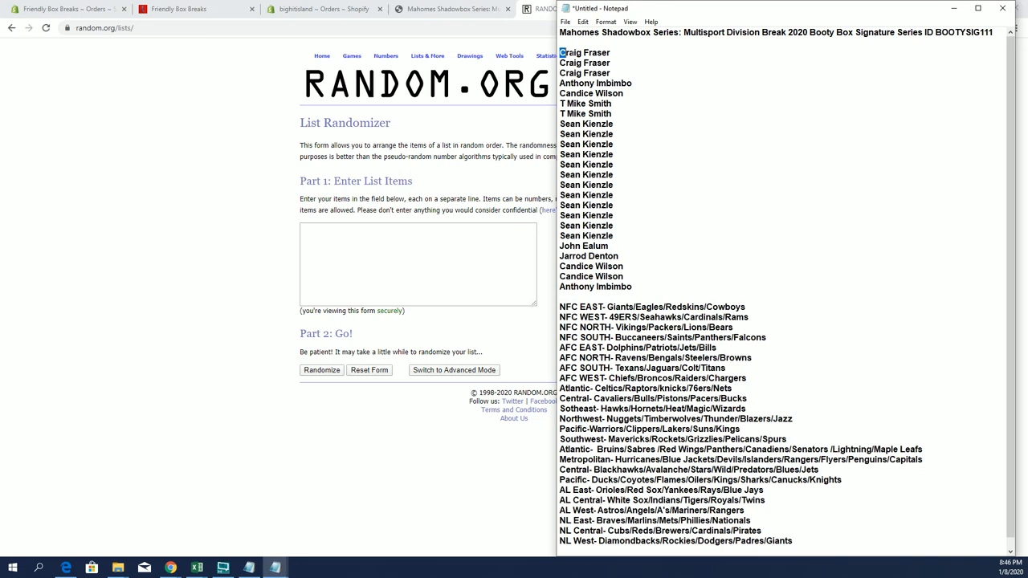
Step: Copy the buyer names from Notepad for pasting into the list randomizer
{"action": "right_click", "coordinate": [640, 179]}
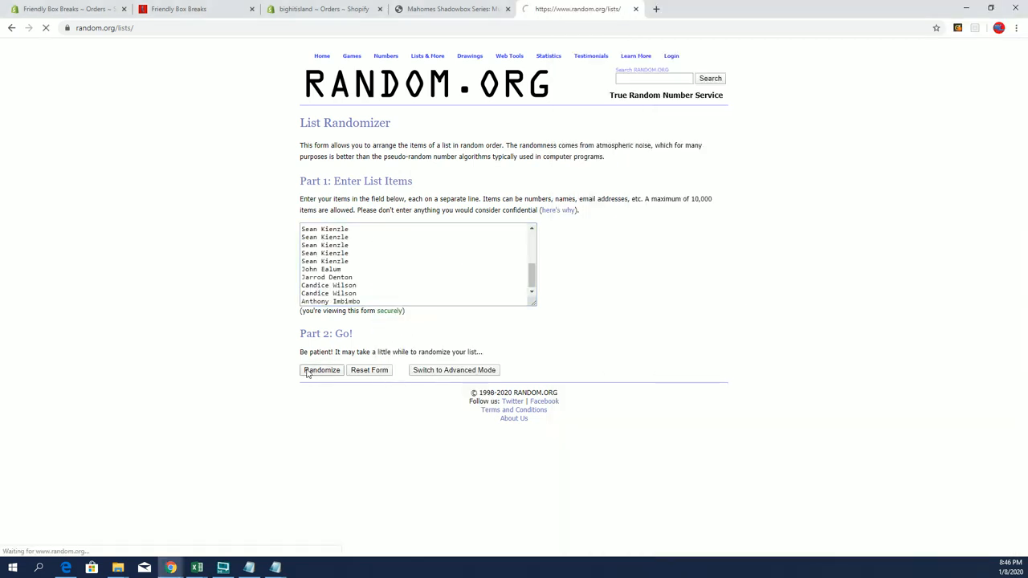
Step: Randomize the 24 buyer names repeatedly until shuffled seven times, then select the final order
{"action": "left_click", "coordinate": [322, 370]}
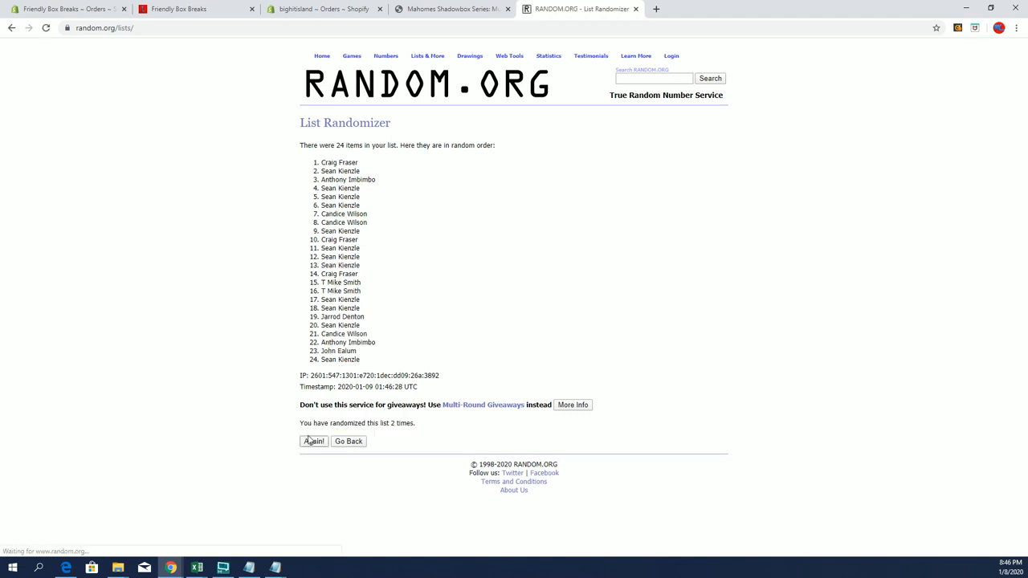
{"action": "left_click", "coordinate": [313, 440]}
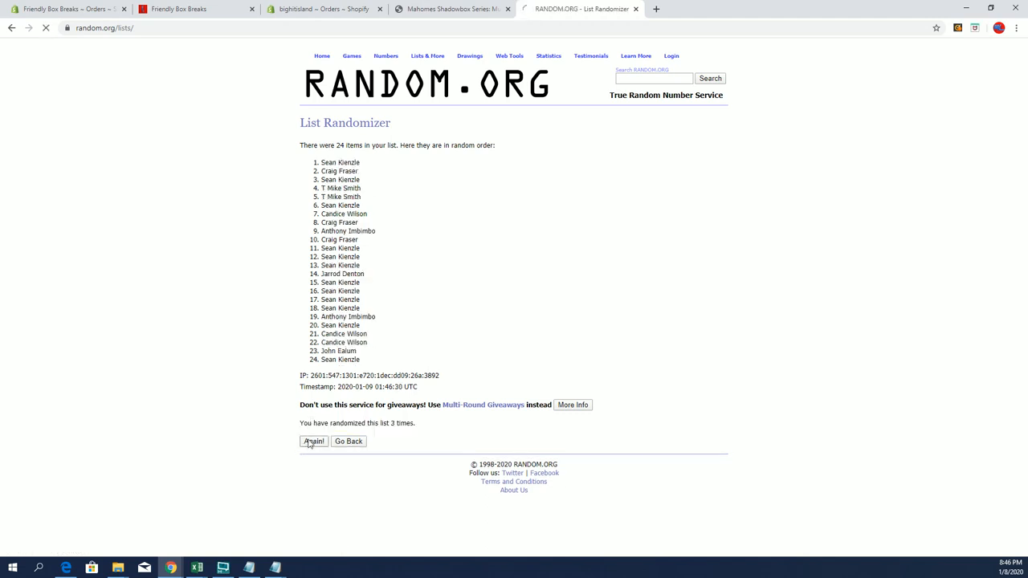
{"action": "left_click", "coordinate": [313, 440]}
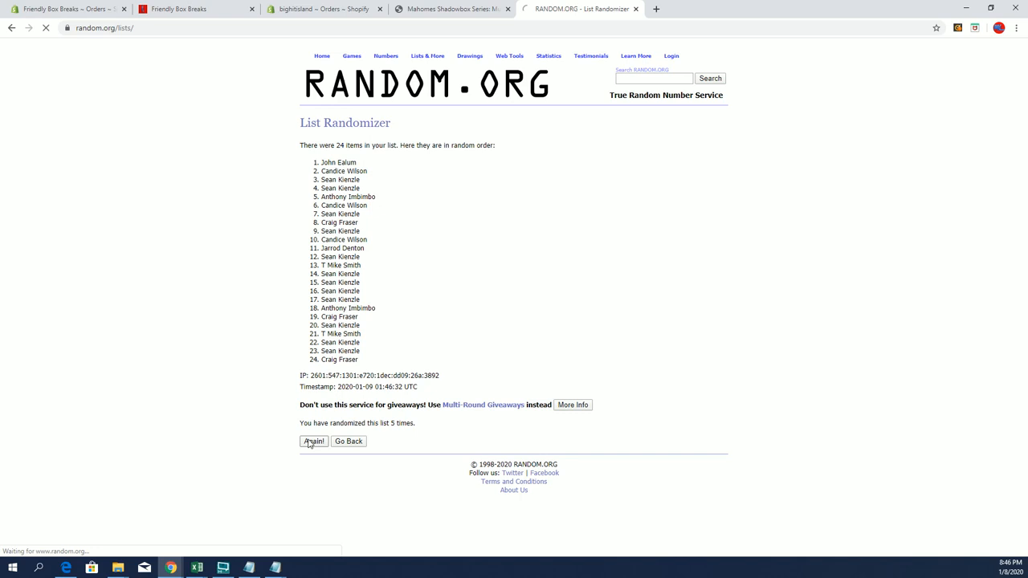
{"action": "left_click", "coordinate": [313, 440]}
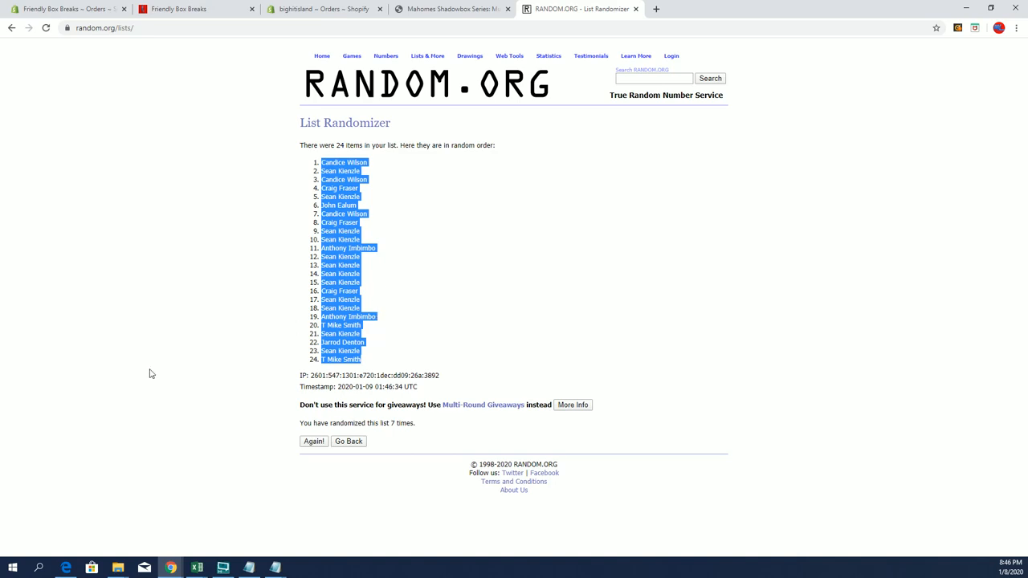
{"action": "left_click", "coordinate": [147, 373]}
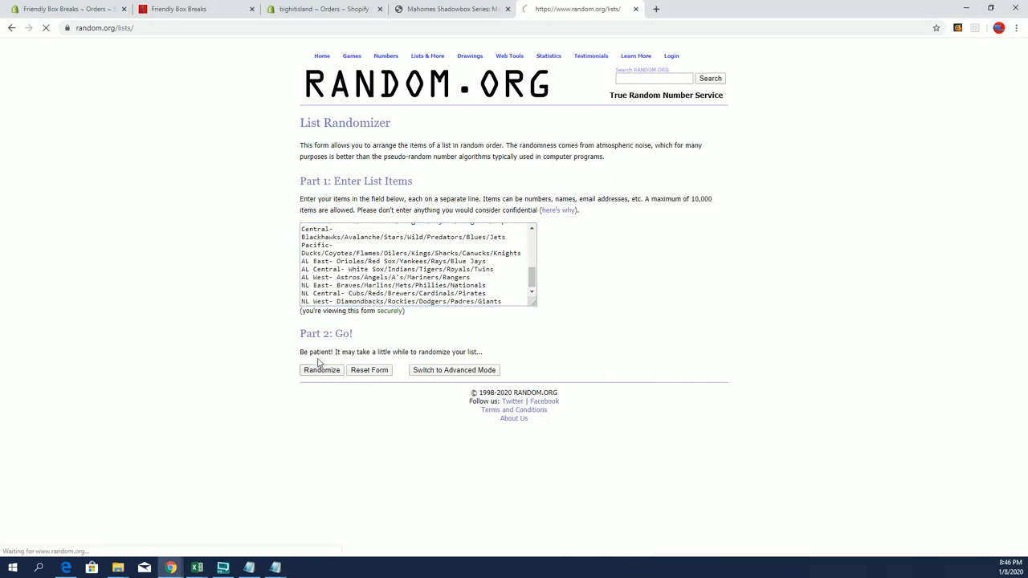
Step: Randomize the 24 team divisions repeatedly until shuffled seven times and select the result for copying
{"action": "left_click", "coordinate": [321, 370]}
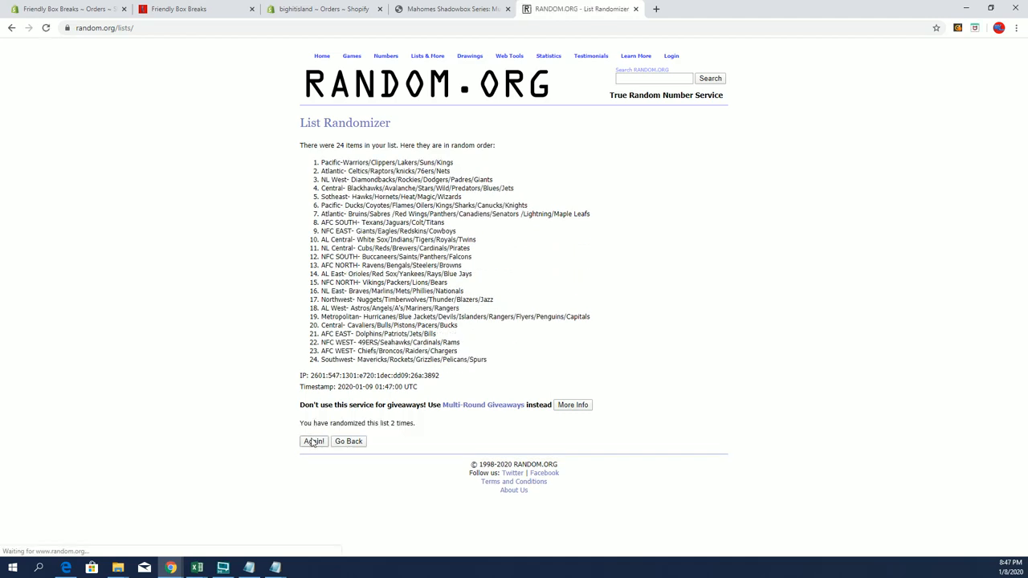
{"action": "left_click", "coordinate": [313, 441]}
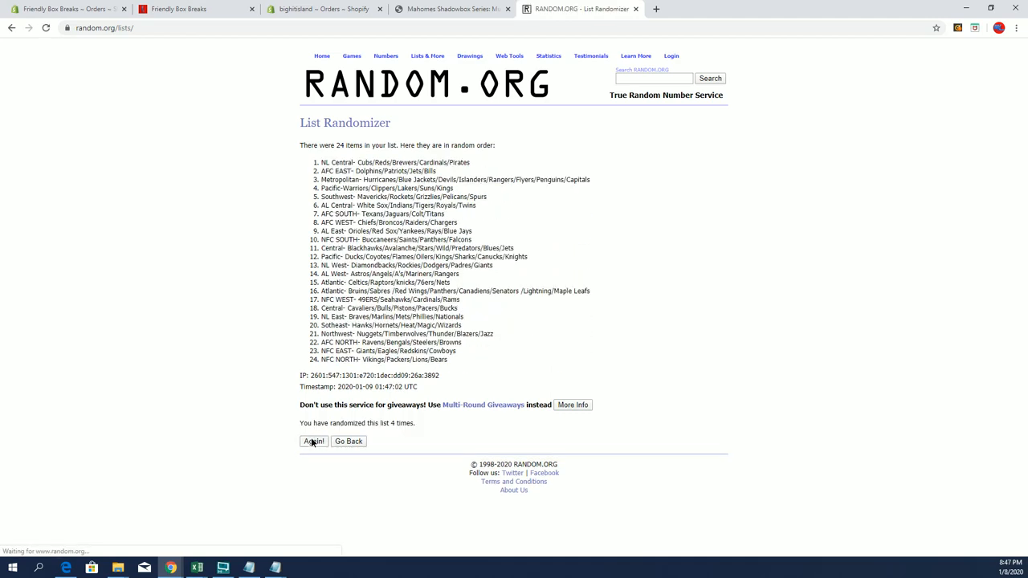
{"action": "left_click", "coordinate": [313, 440]}
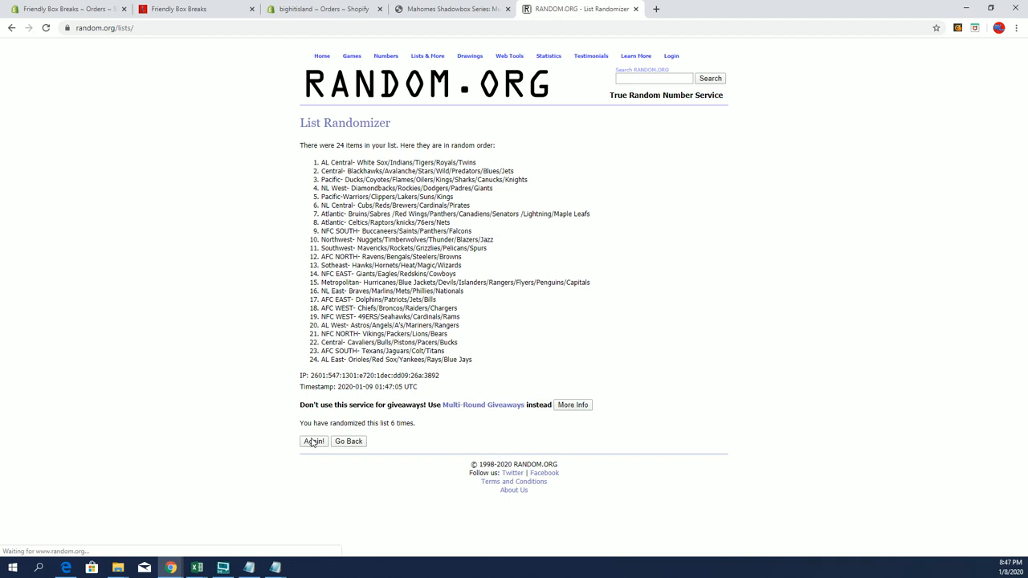
{"action": "left_click", "coordinate": [314, 440]}
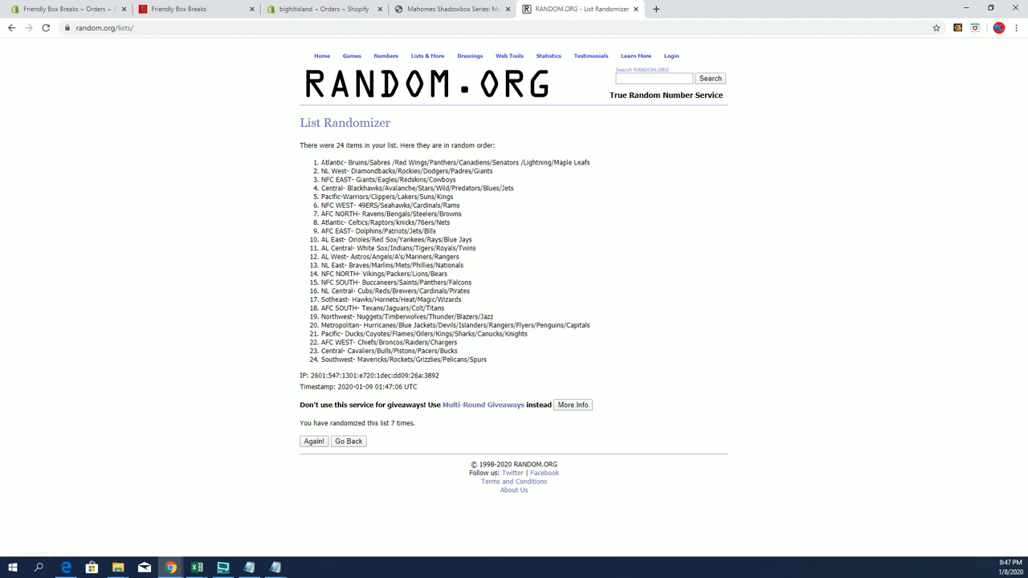
{"action": "left_click_drag", "start_coordinate": [321, 162], "coordinate": [488, 360]}
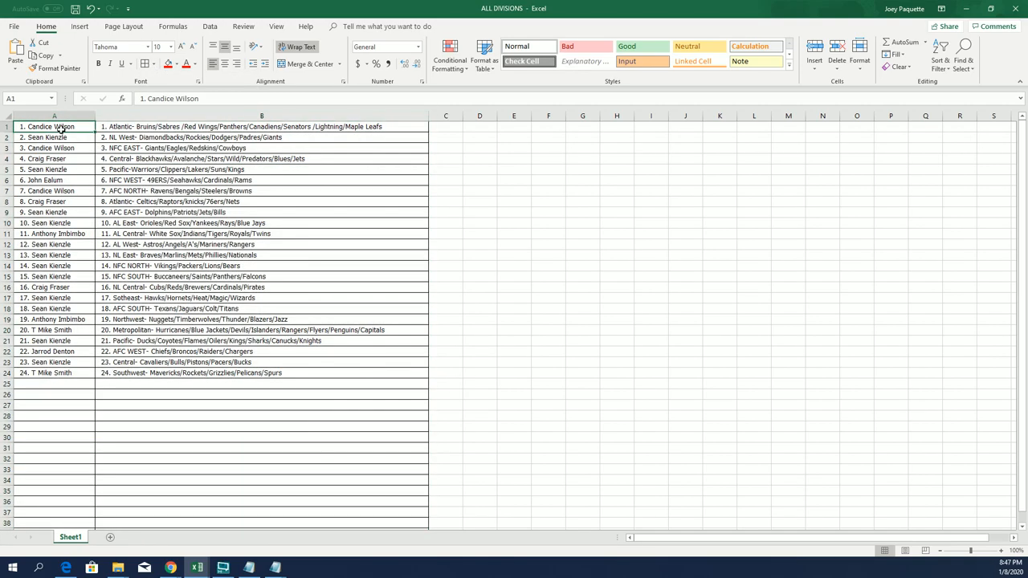
Step: Place the shuffled divisions in column B beside the shuffled buyer names on the ALL DIVISIONS sheet
{"action": "left_click_drag", "start_coordinate": [964, 549], "coordinate": [999, 550]}
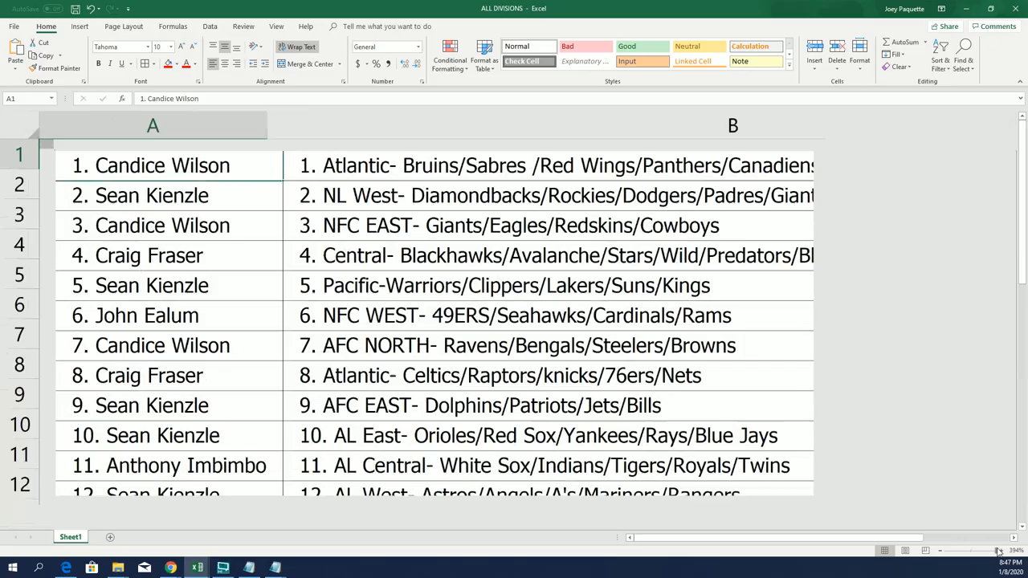
{"action": "left_click", "coordinate": [939, 551]}
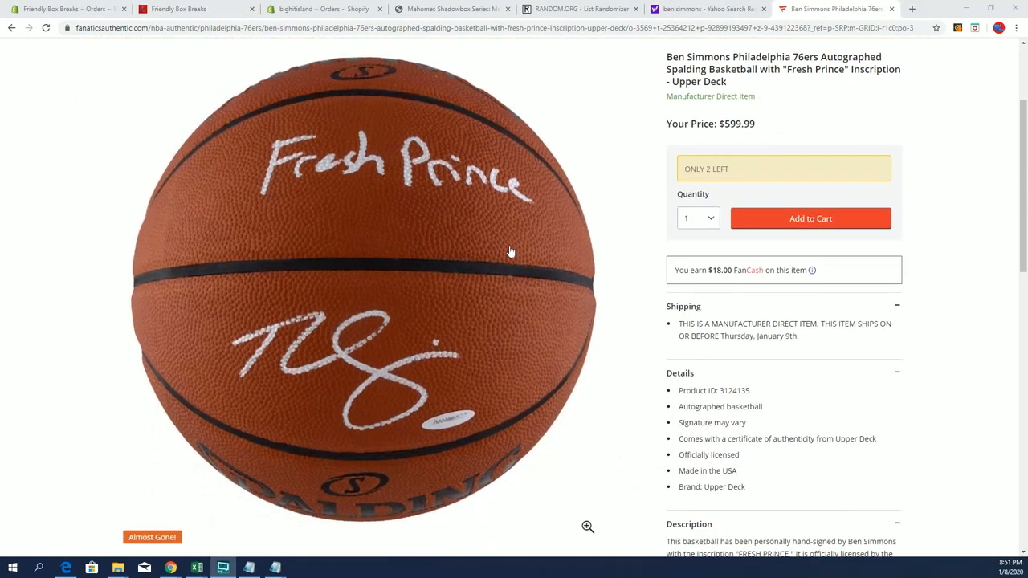
{"action": "mouse_move", "coordinate": [514, 245]}
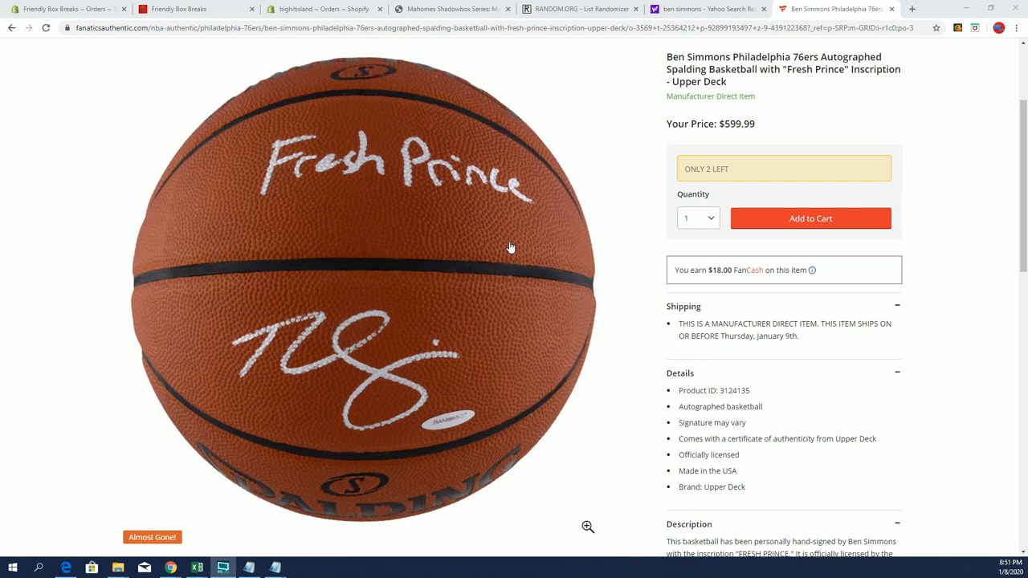
{"action": "mouse_move", "coordinate": [501, 250]}
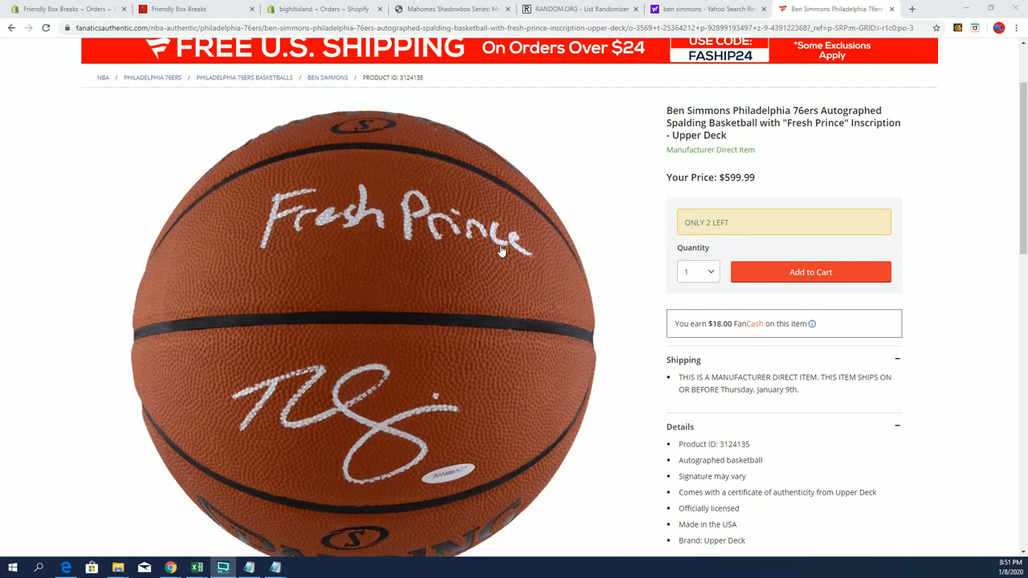
Step: Scroll the Ben Simmons autographed Fresh Prince basketball listing on Fanatics
{"action": "scroll", "scroll_direction": "down", "scroll_amount": 3}
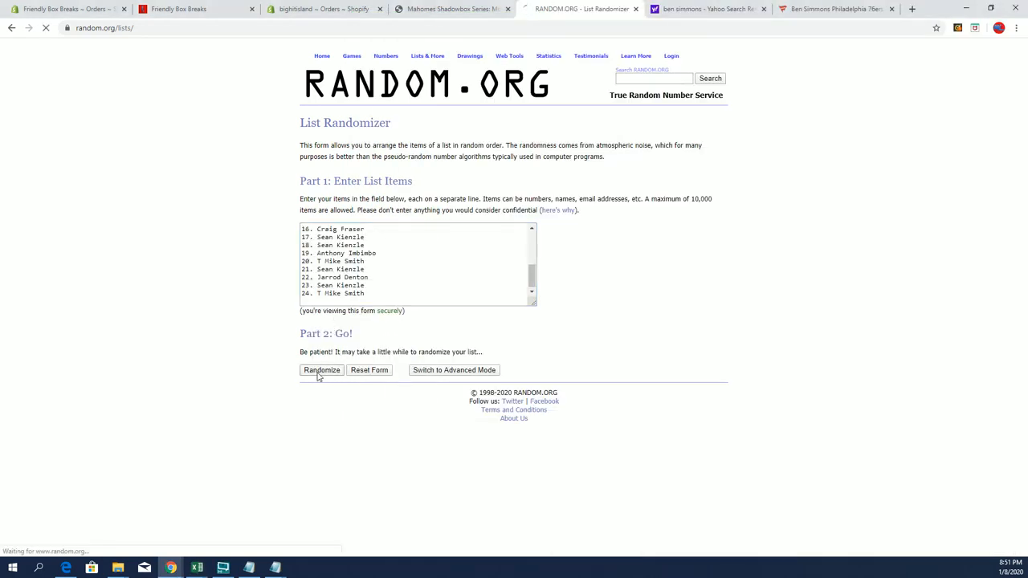
Step: Randomize the numbered 24-buyer list repeatedly until shuffled seven times for map positions
{"action": "left_click", "coordinate": [321, 370]}
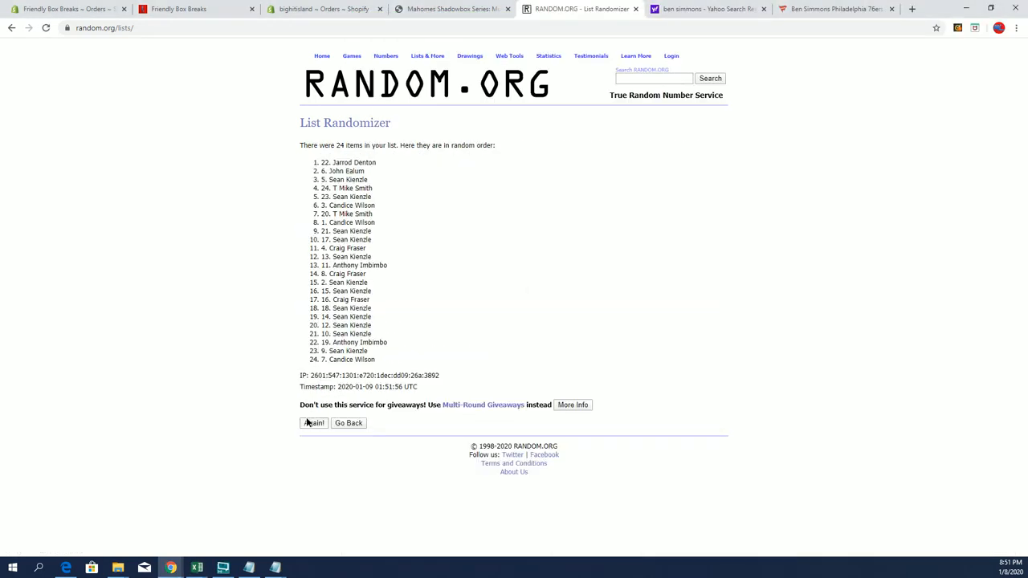
{"action": "left_click", "coordinate": [314, 424]}
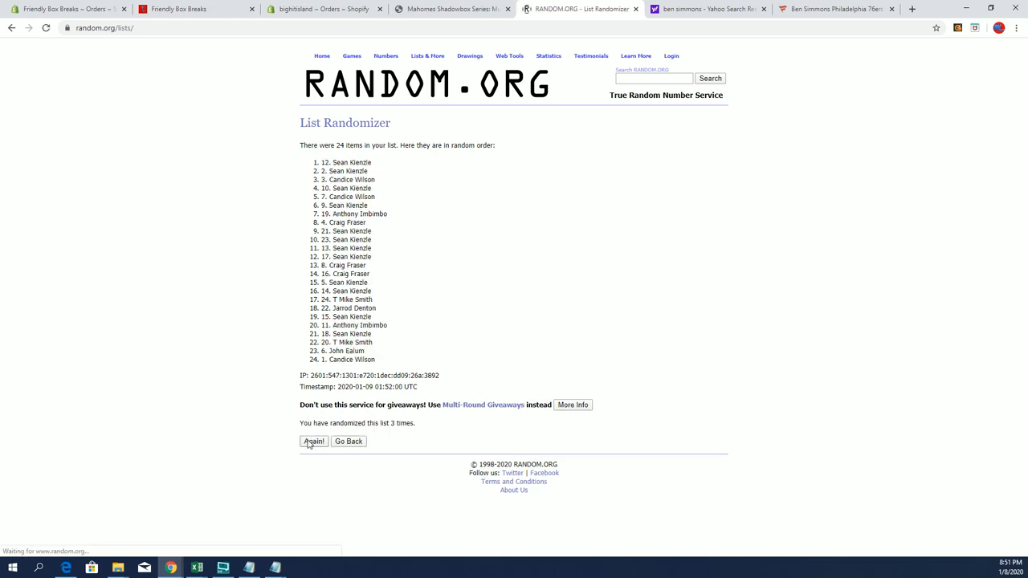
{"action": "left_click", "coordinate": [313, 440]}
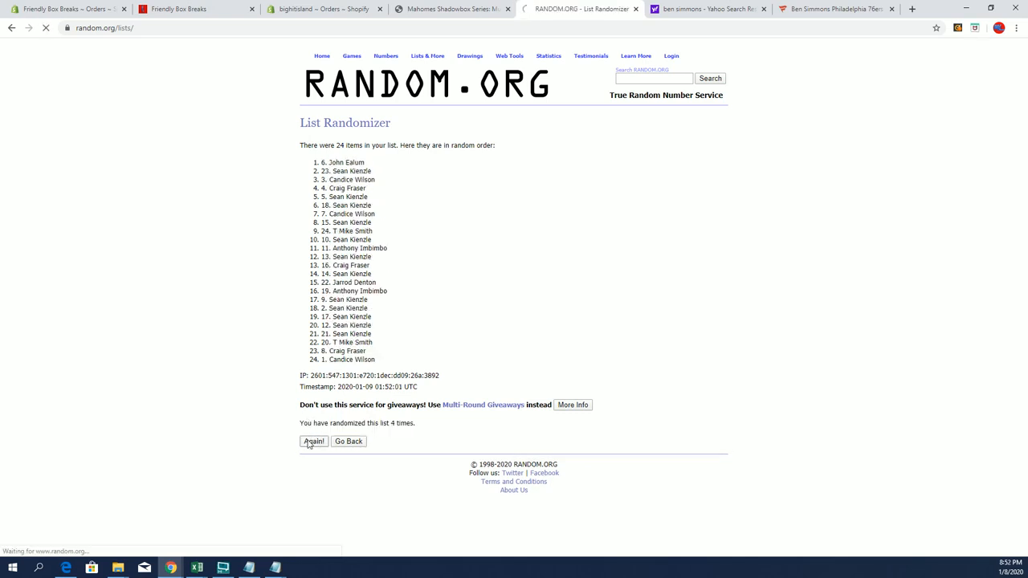
{"action": "left_click", "coordinate": [313, 440]}
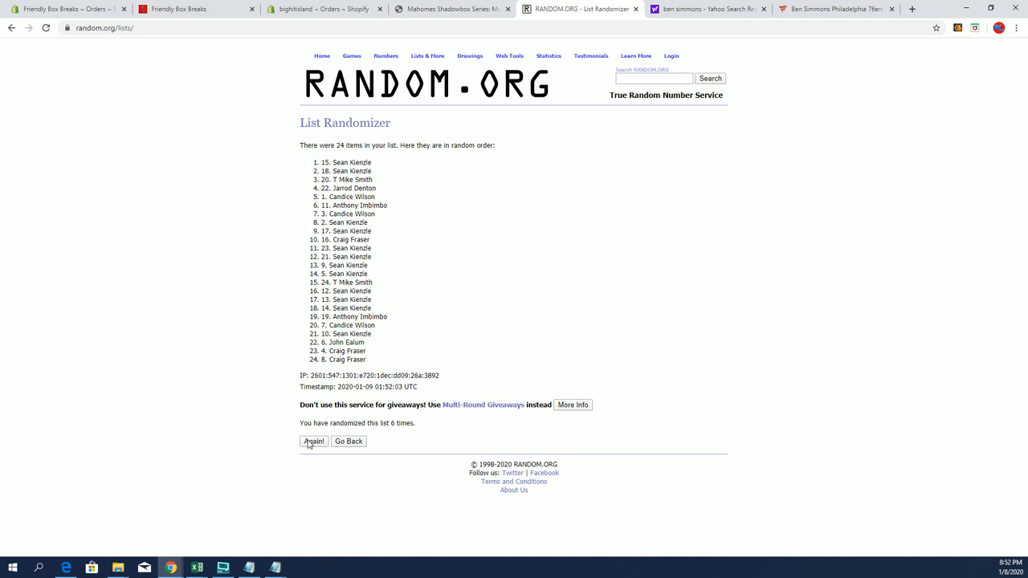
{"action": "left_click", "coordinate": [314, 440]}
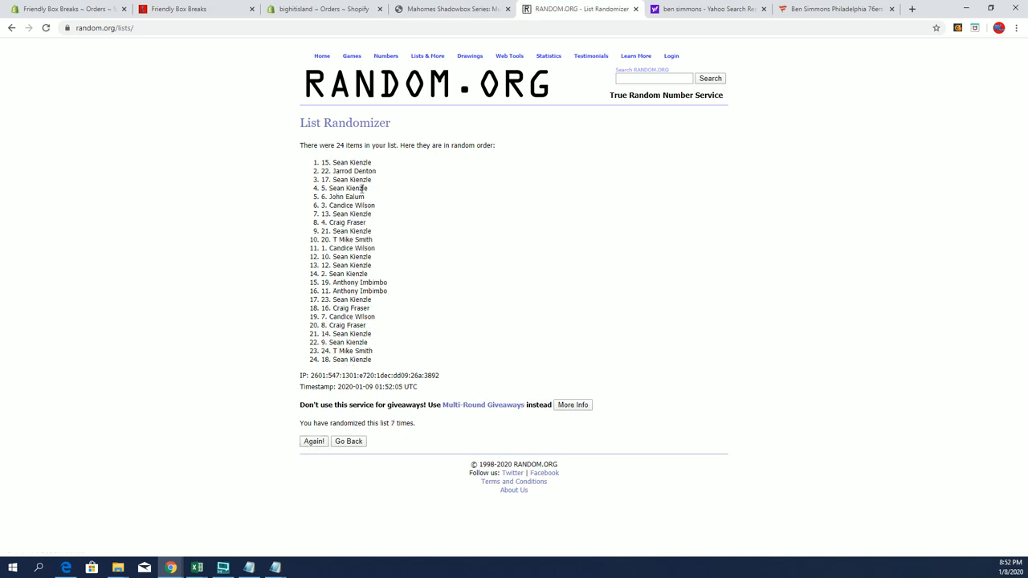